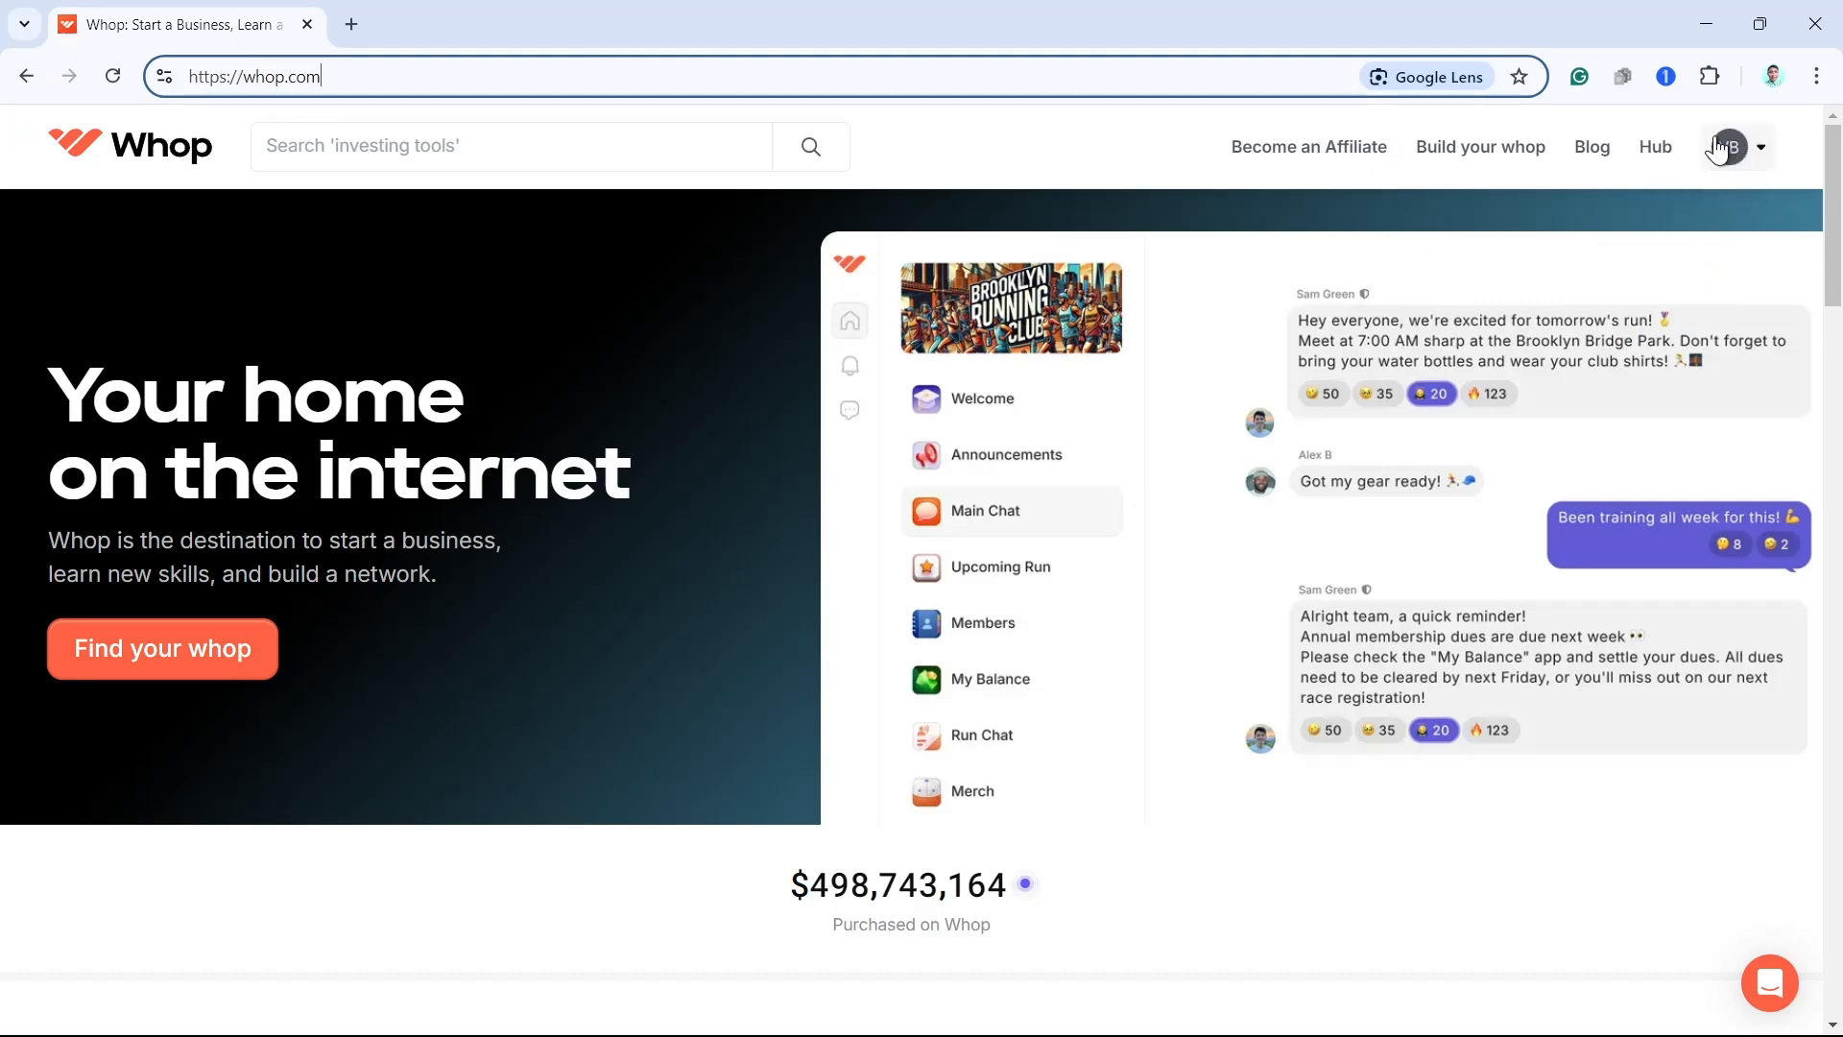
Open Your Dashboard from the profile avatar menu, landing on the Today overview
click(1729, 145)
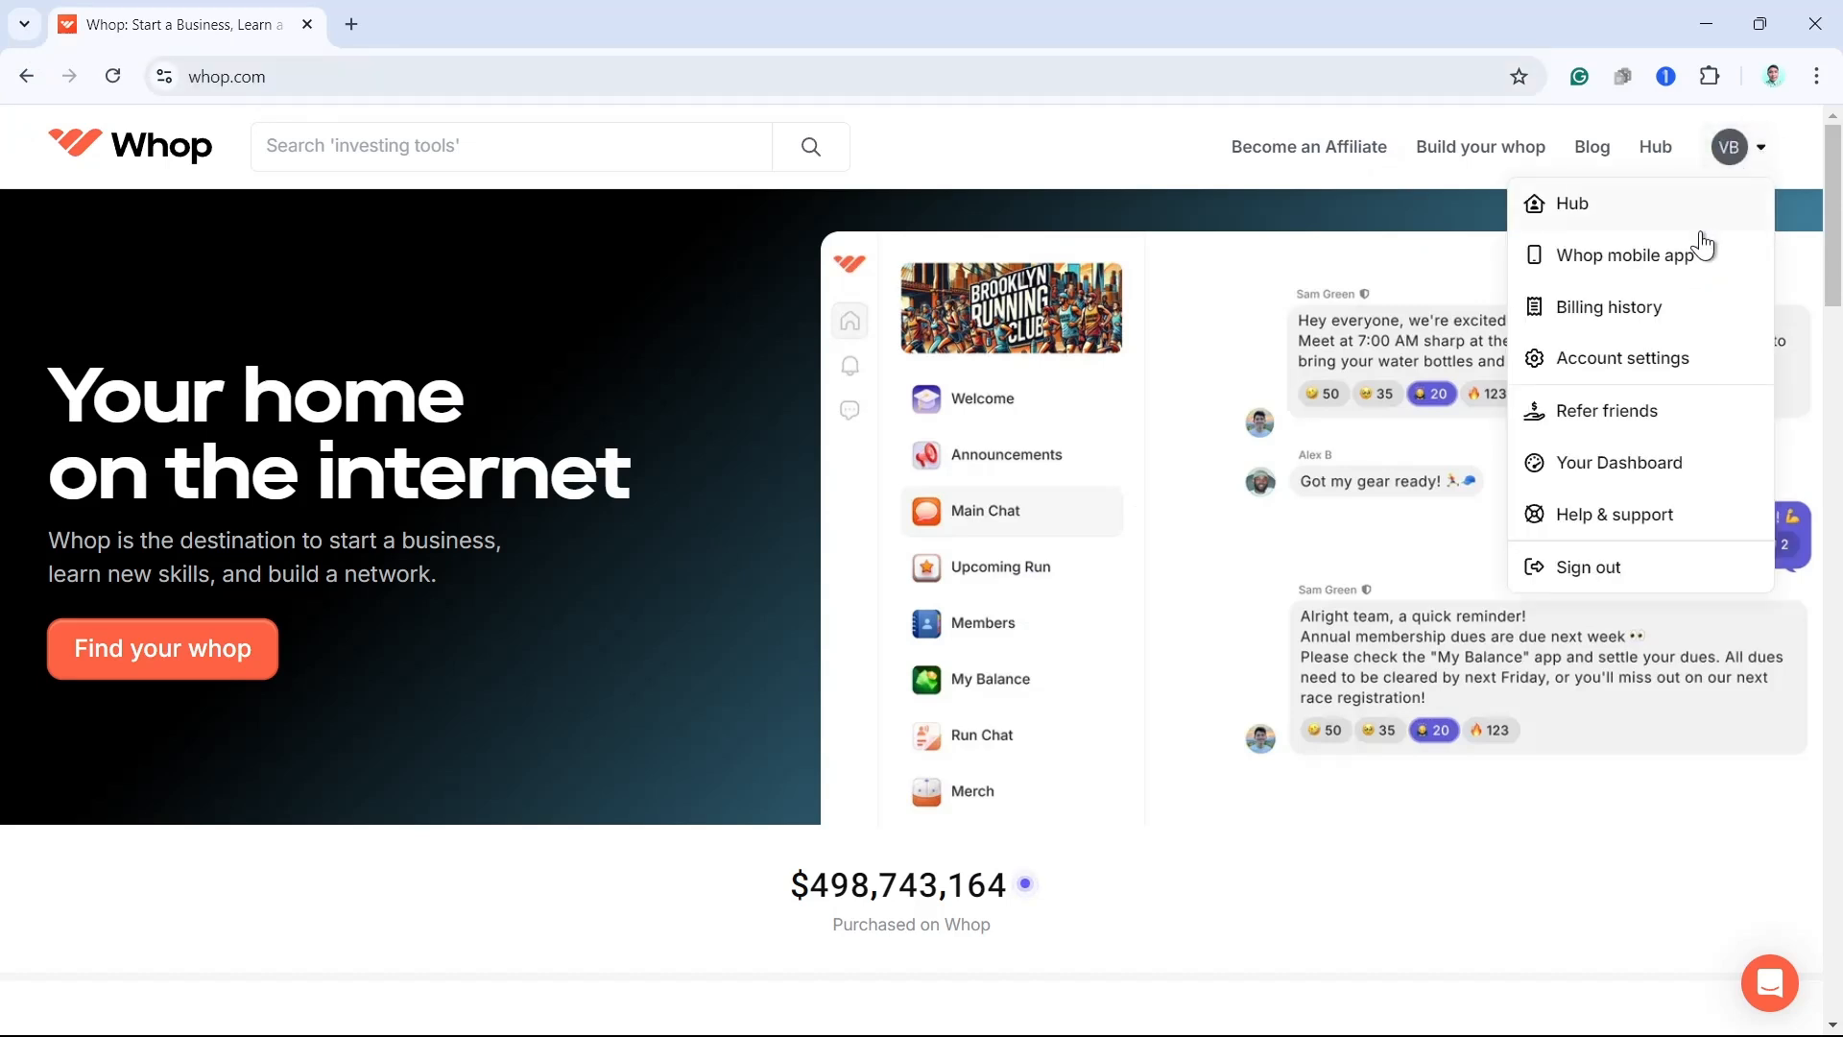
click(1620, 462)
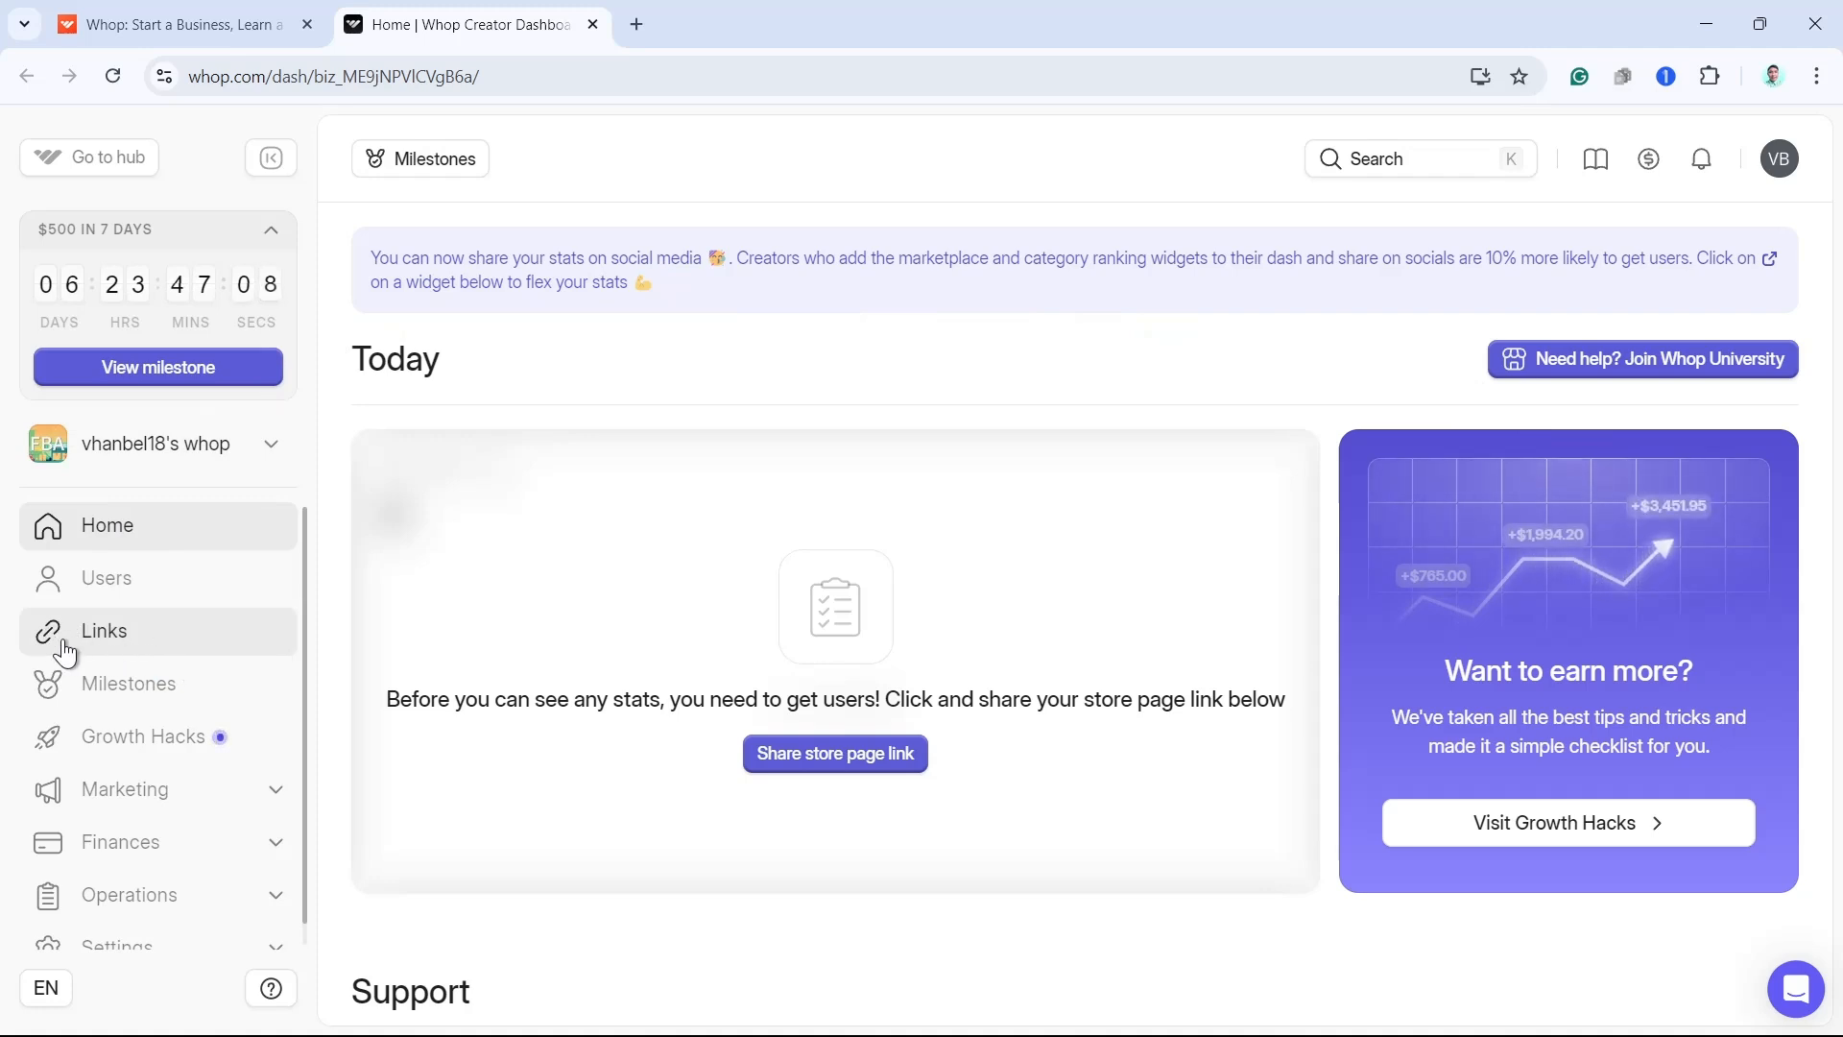
Go to Checkout Links and copy the link for the $800 Product Sample plan
click(103, 630)
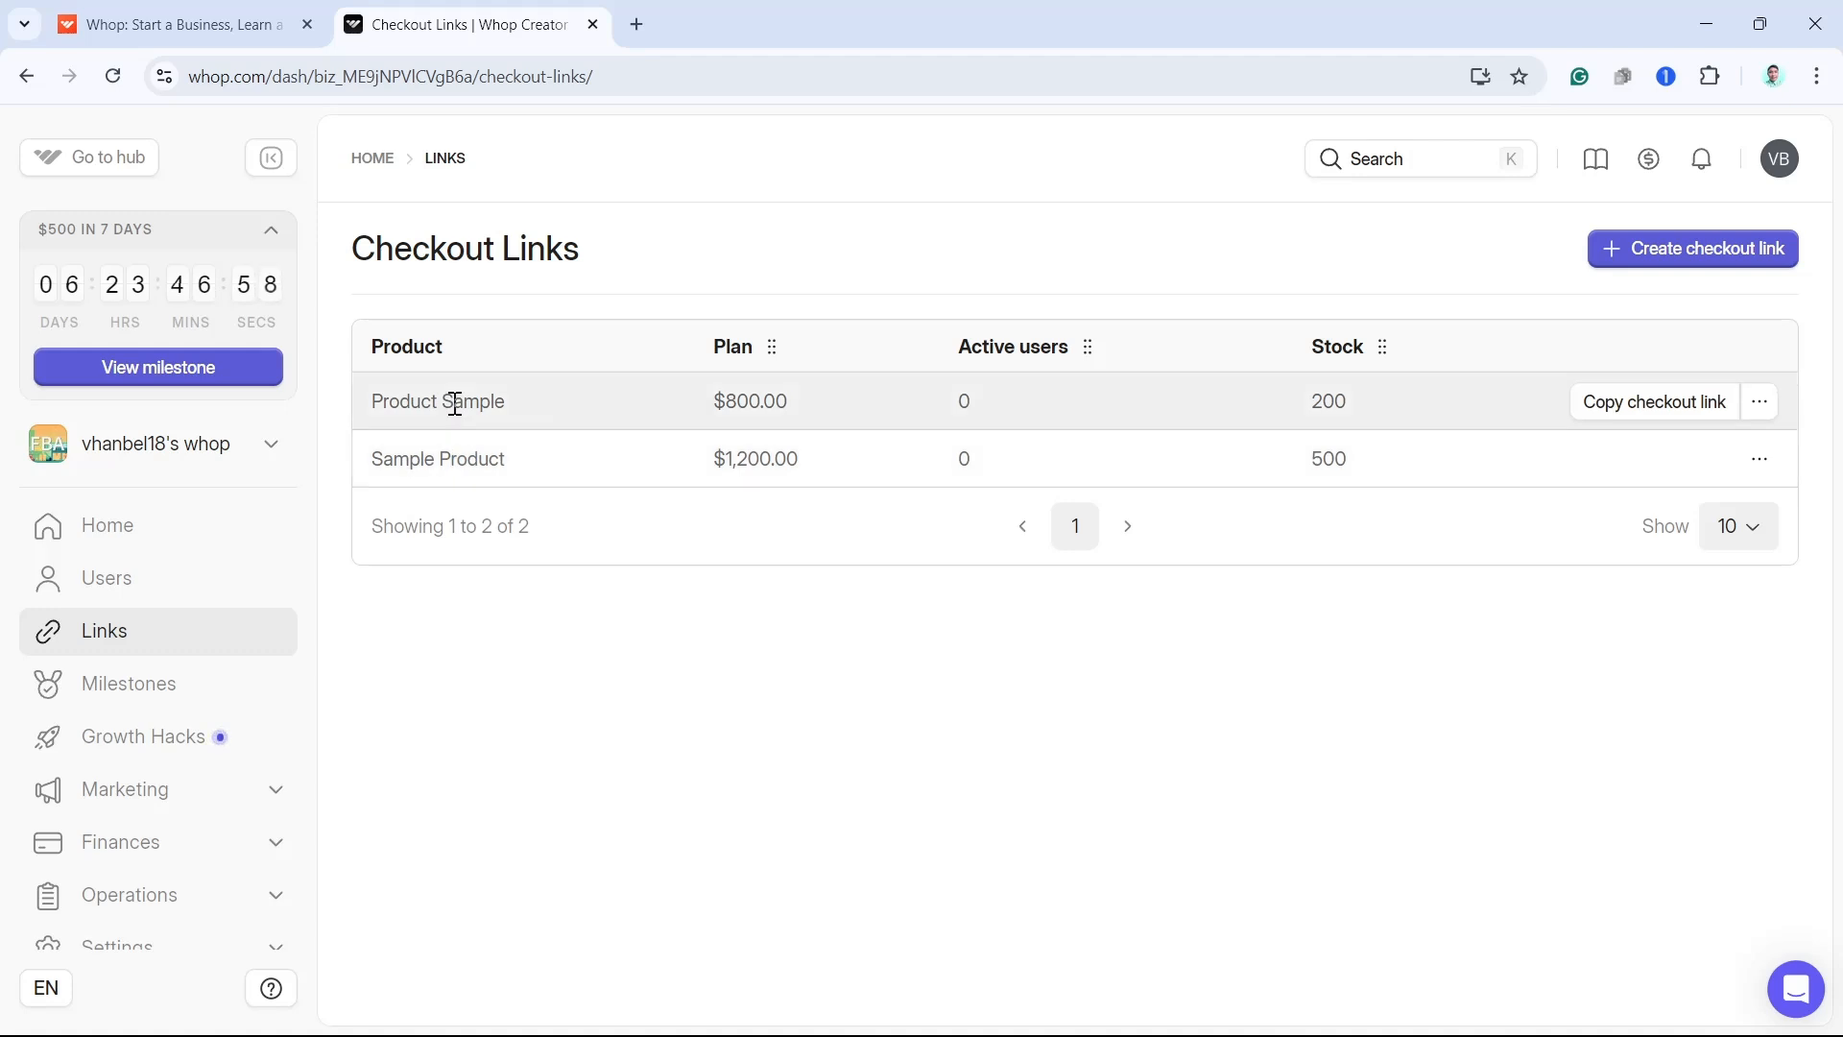
mouse_move(1653, 408)
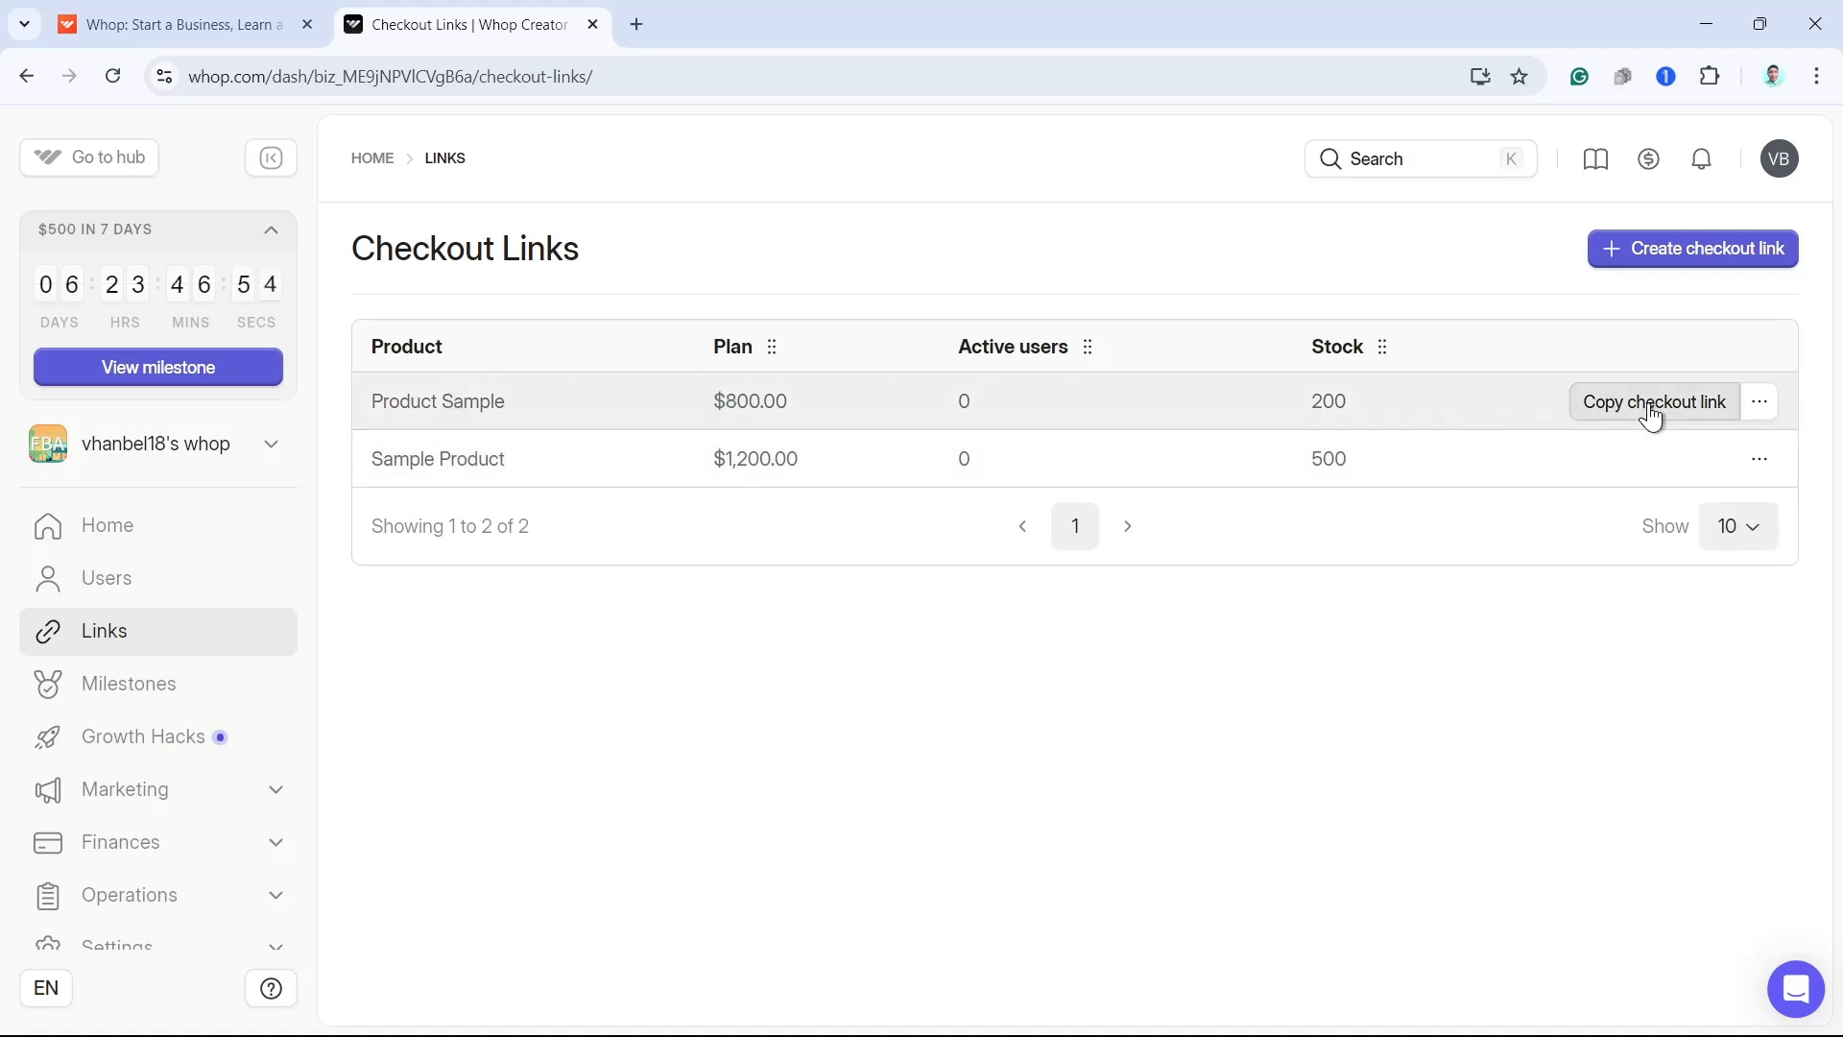
click(1655, 402)
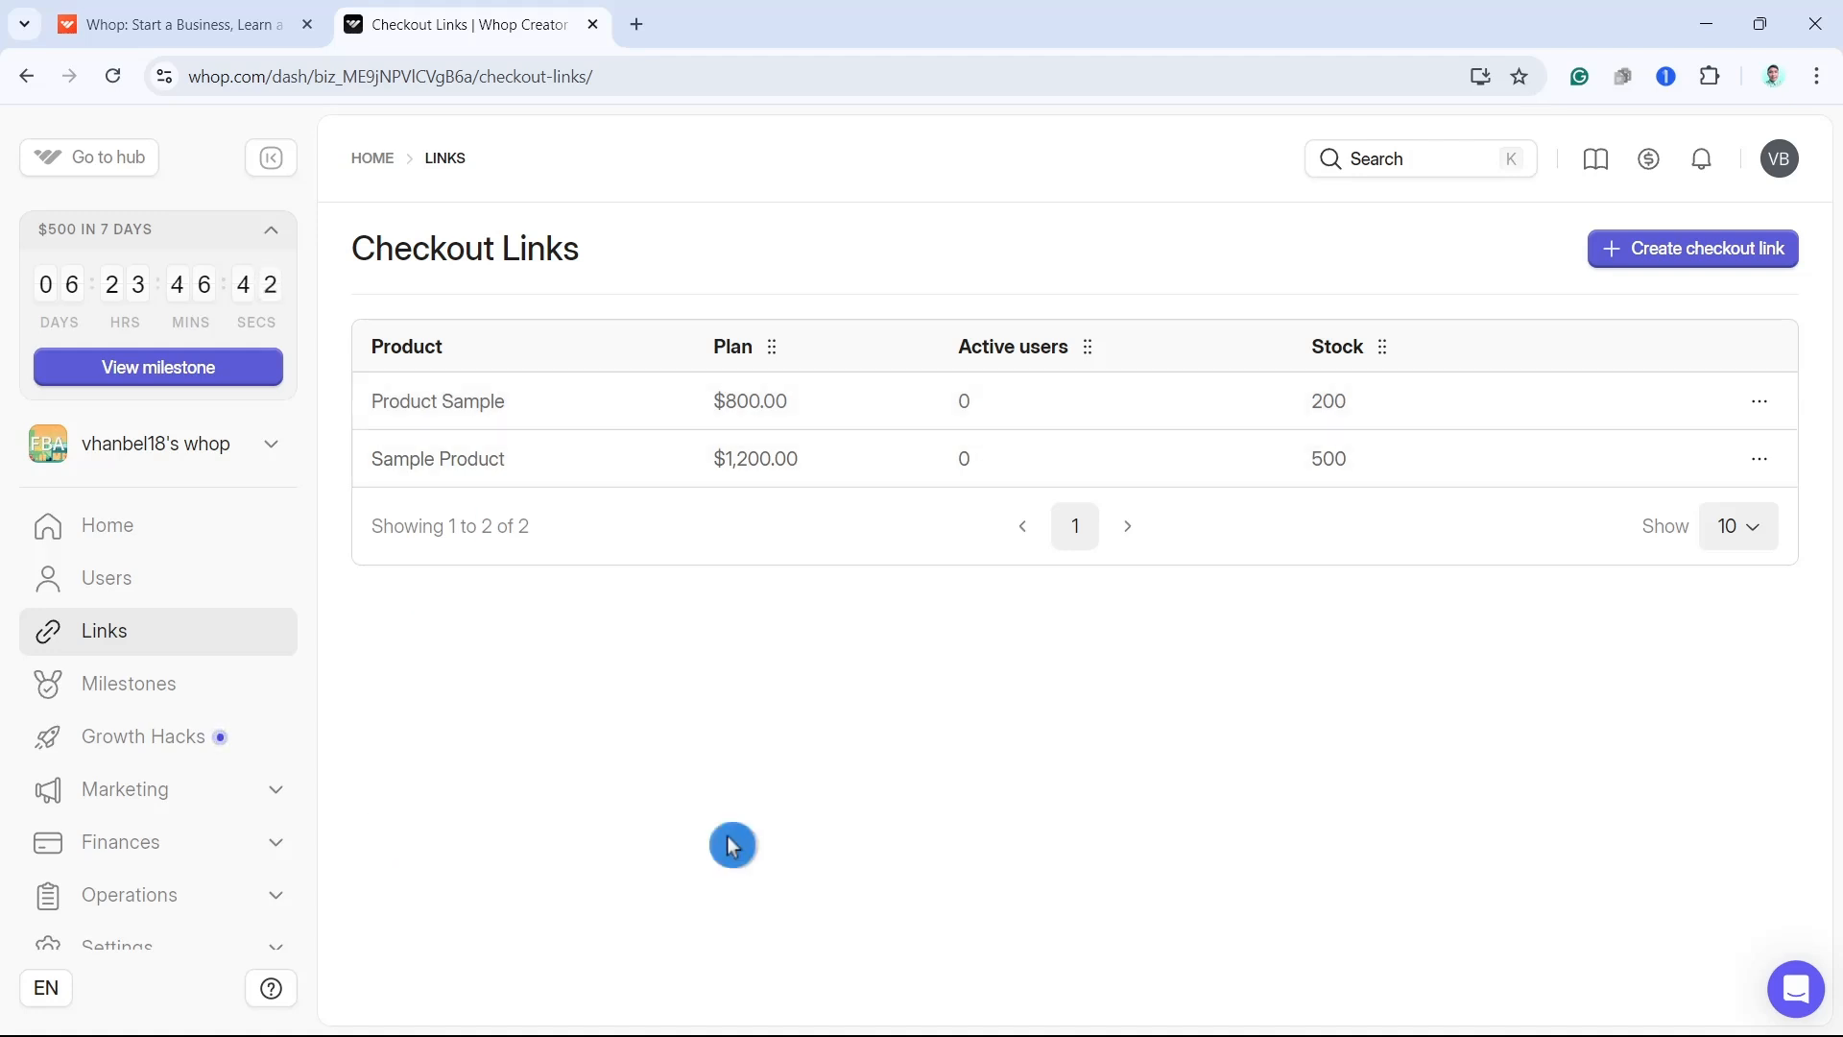
mouse_move(223, 690)
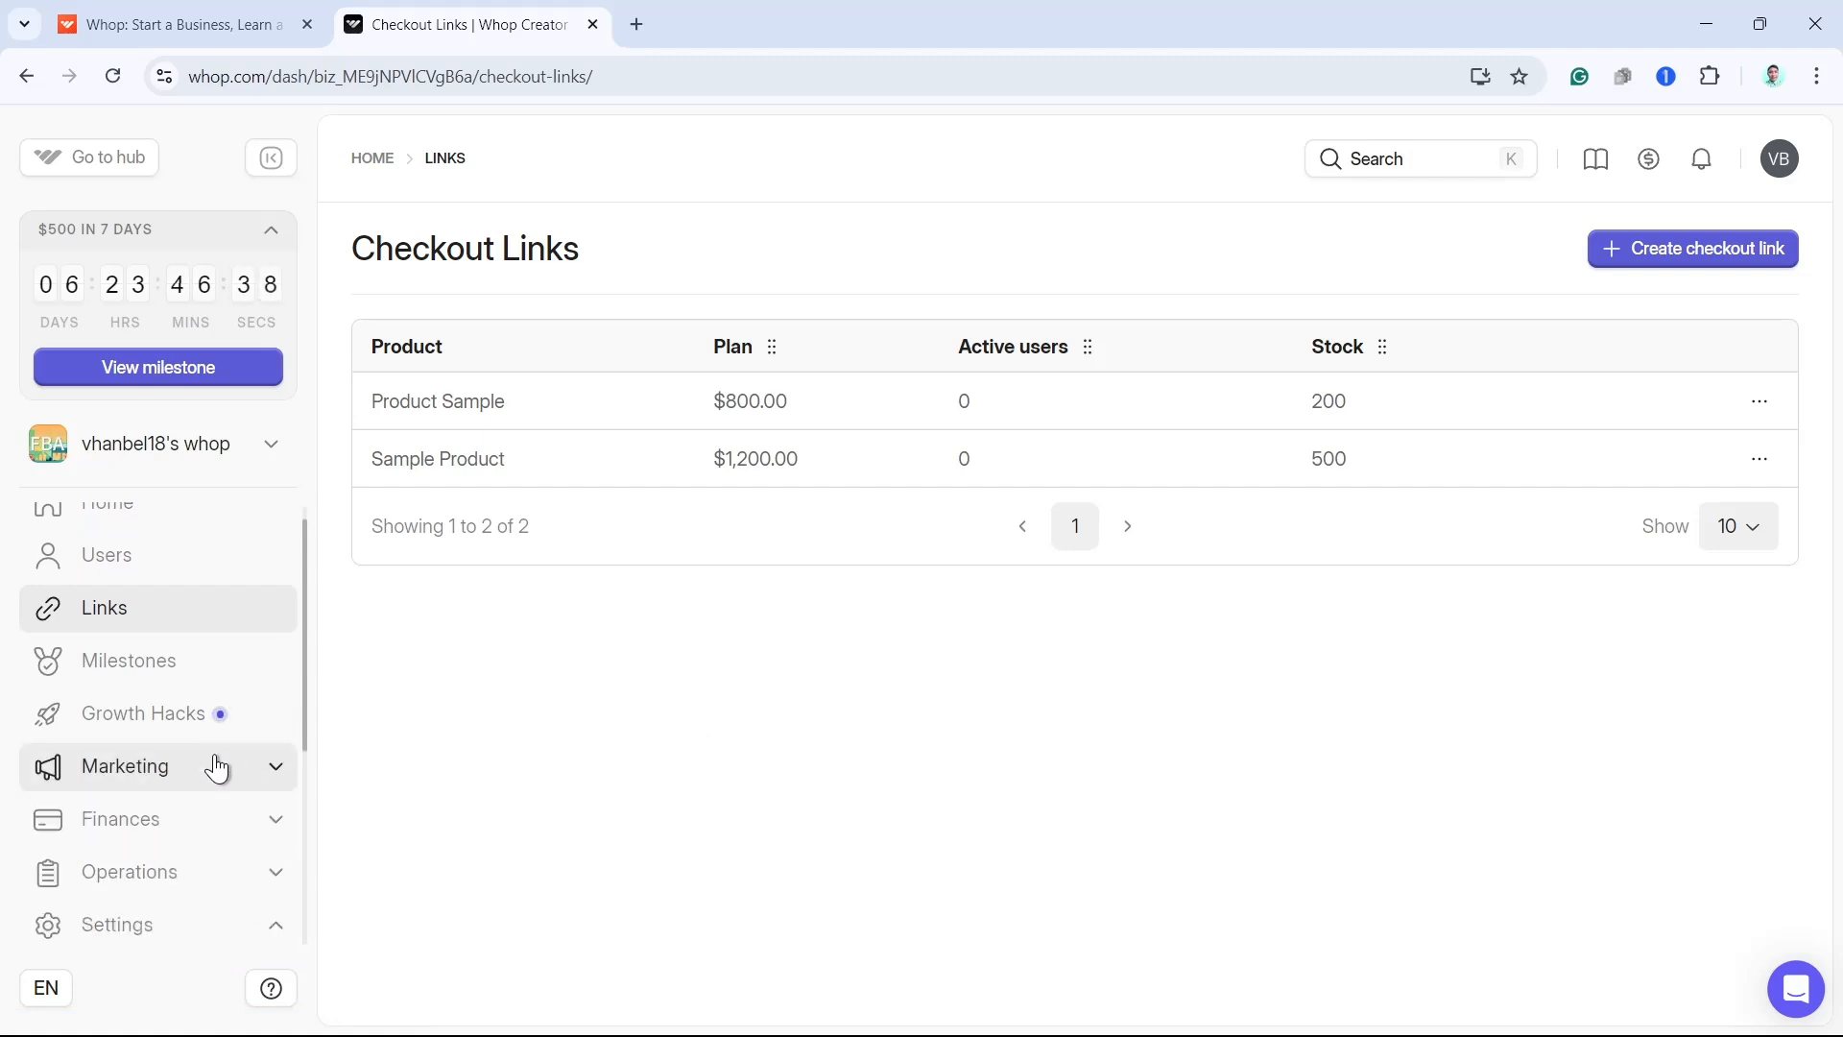
Reach Settings > Checkout and switch on the Checkout success redirect URL toggle
click(117, 923)
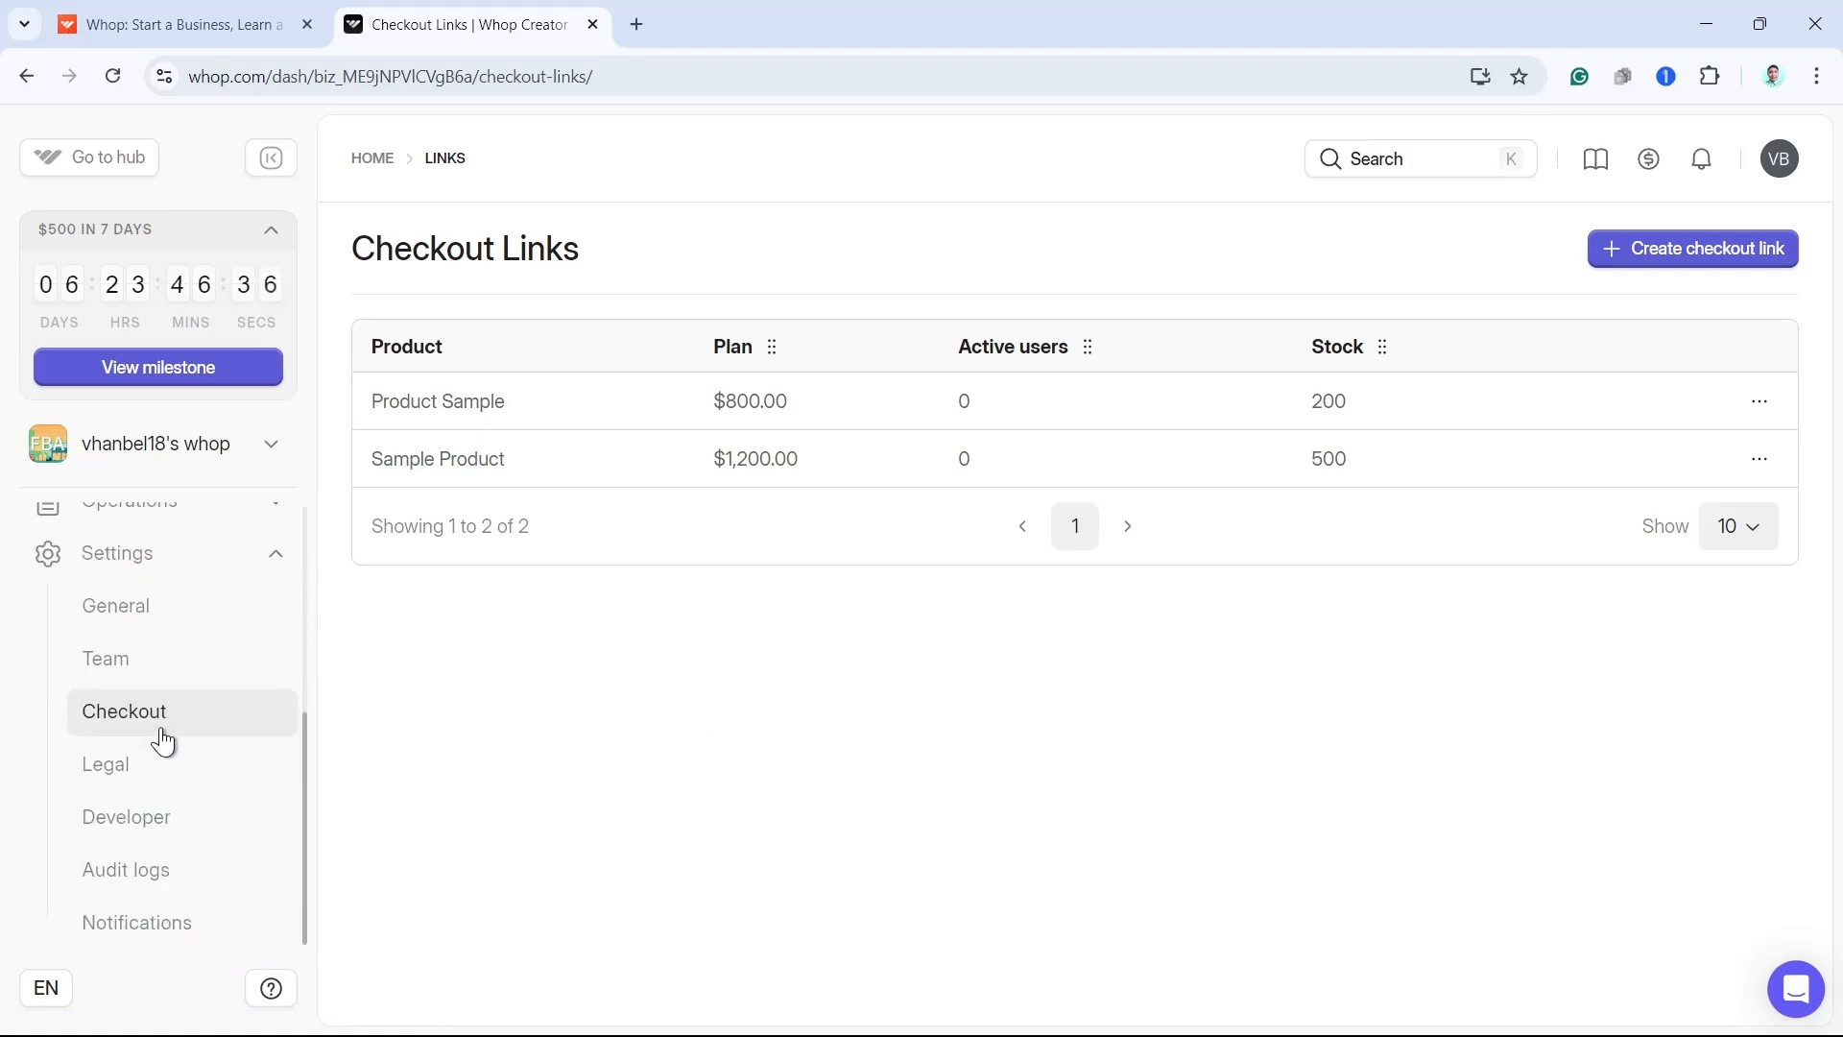
click(123, 710)
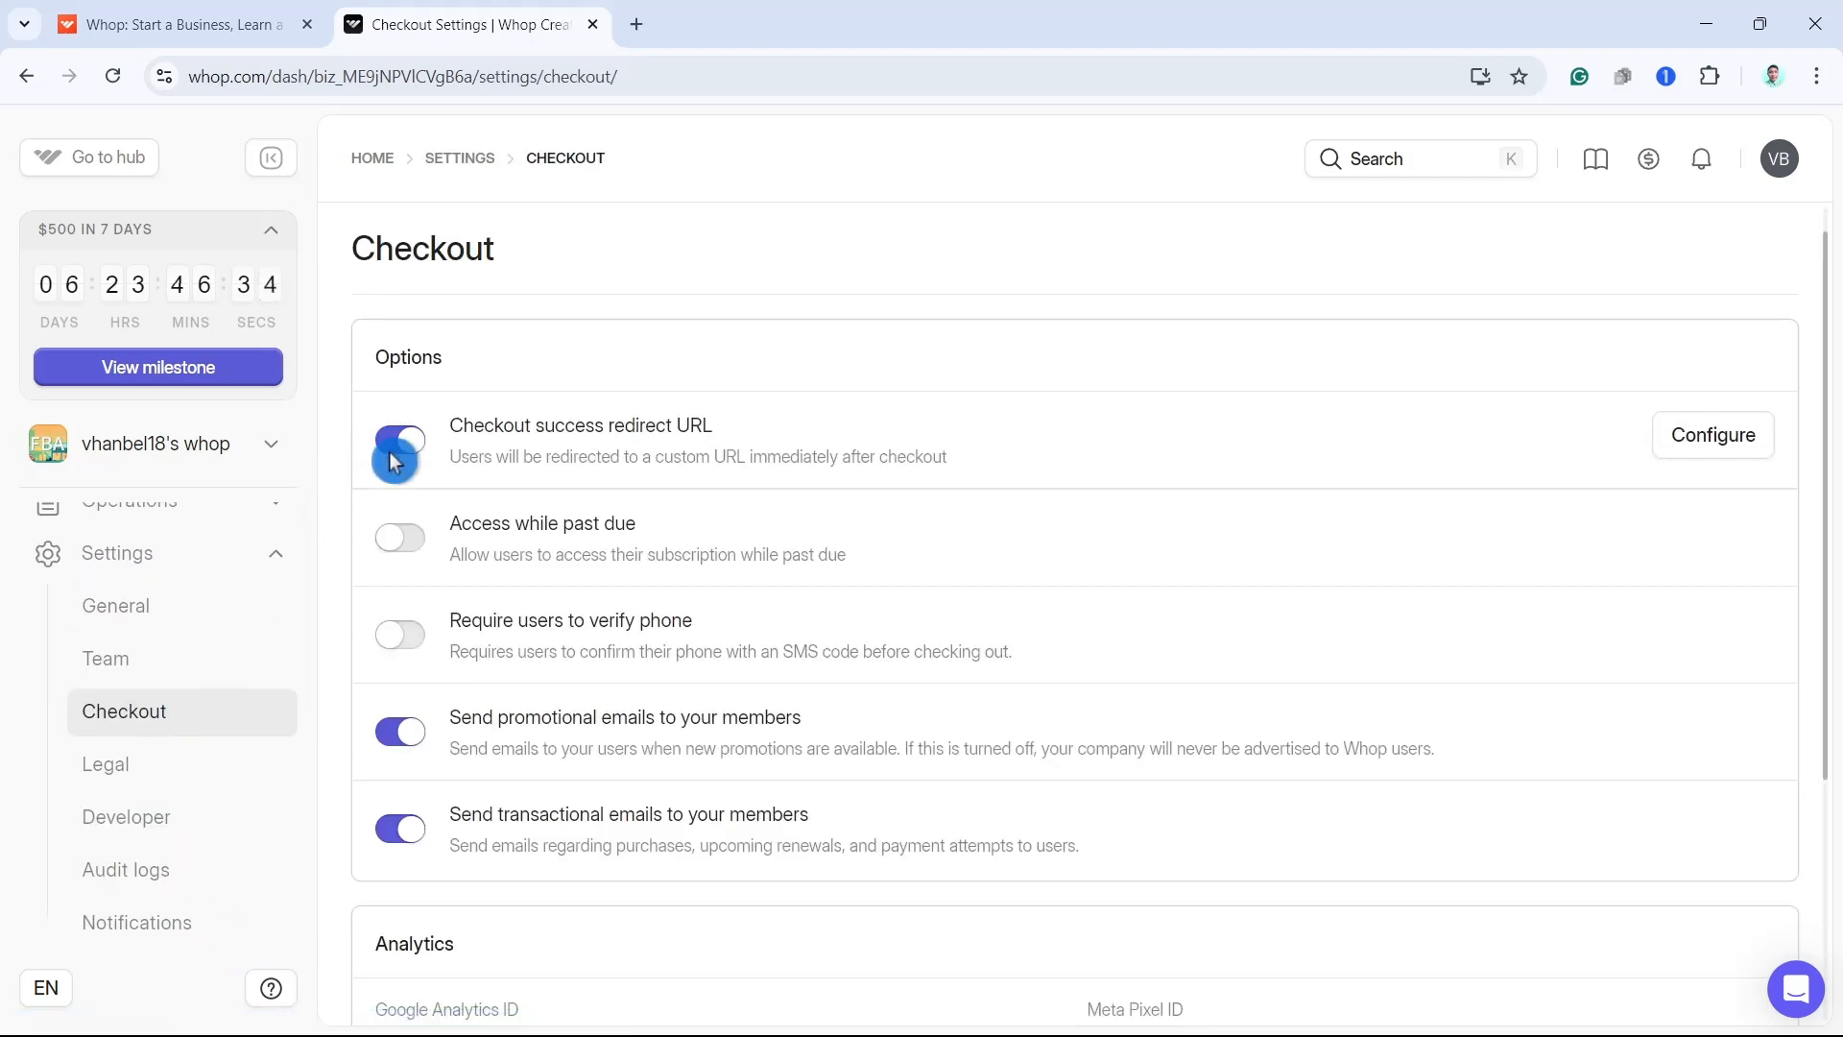
click(400, 440)
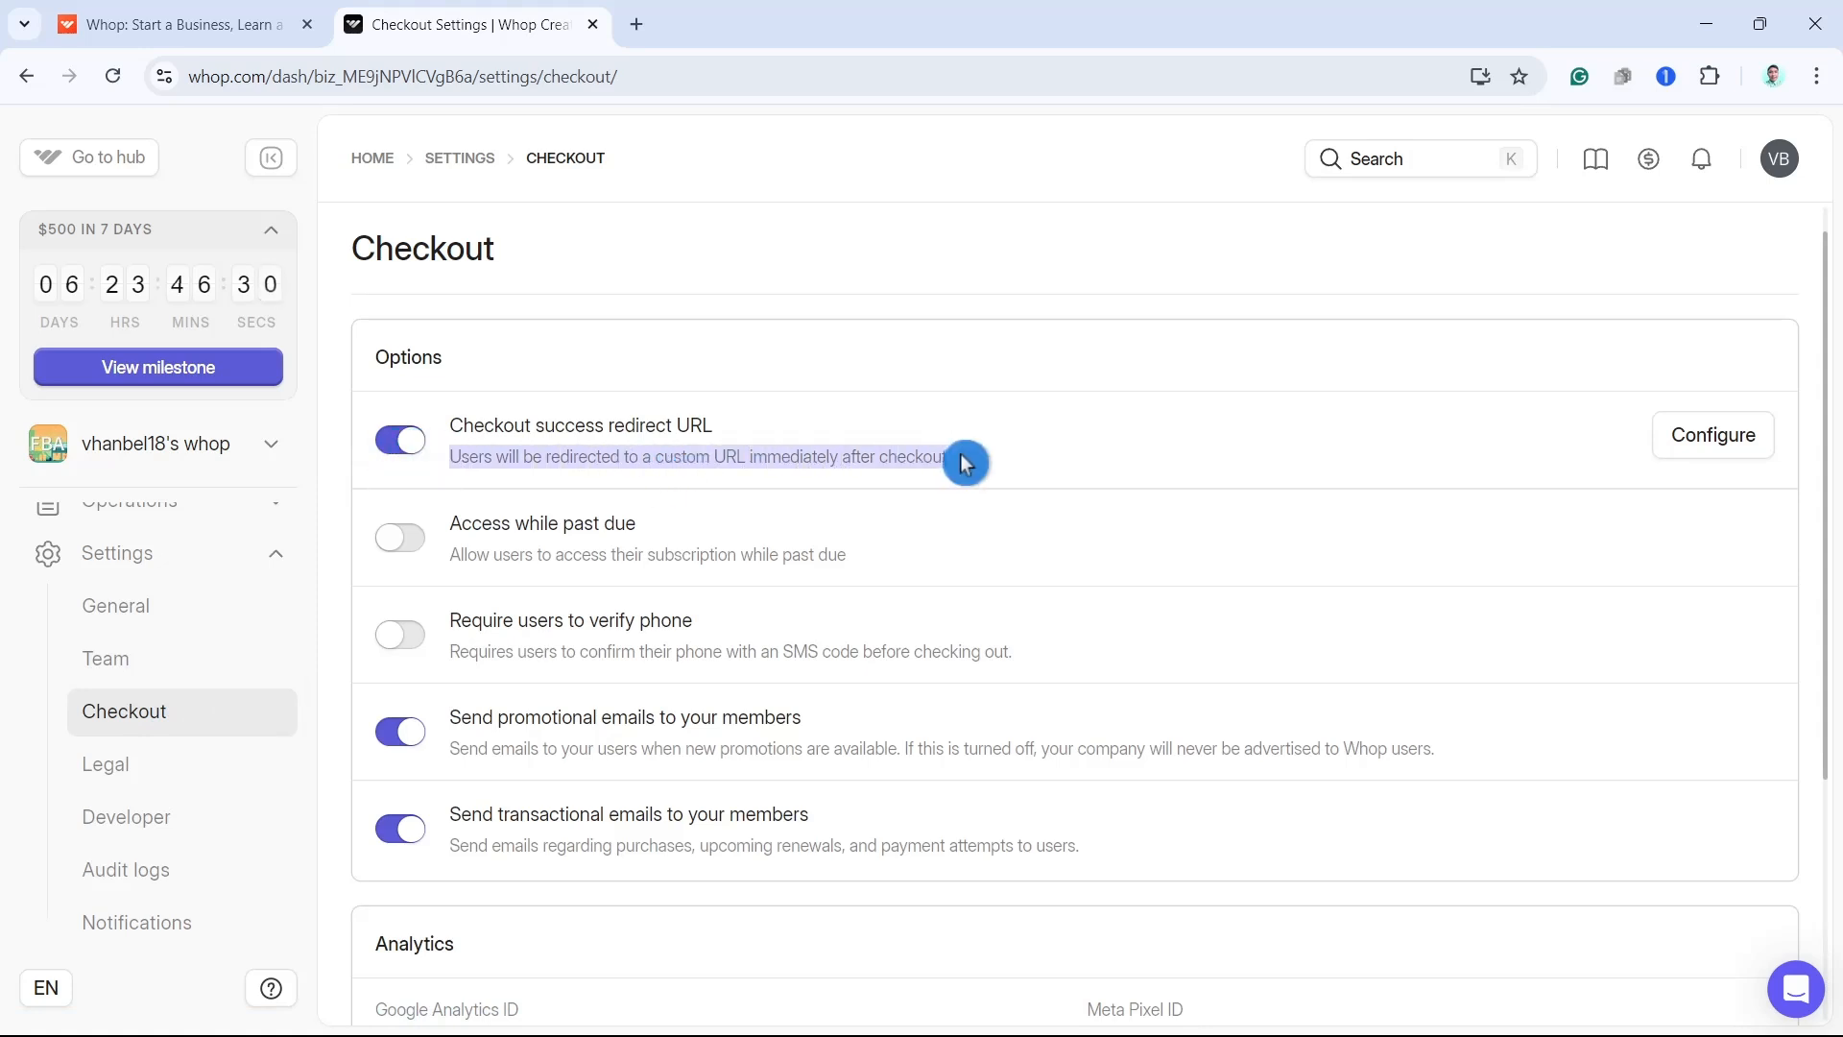
mouse_move(1587, 443)
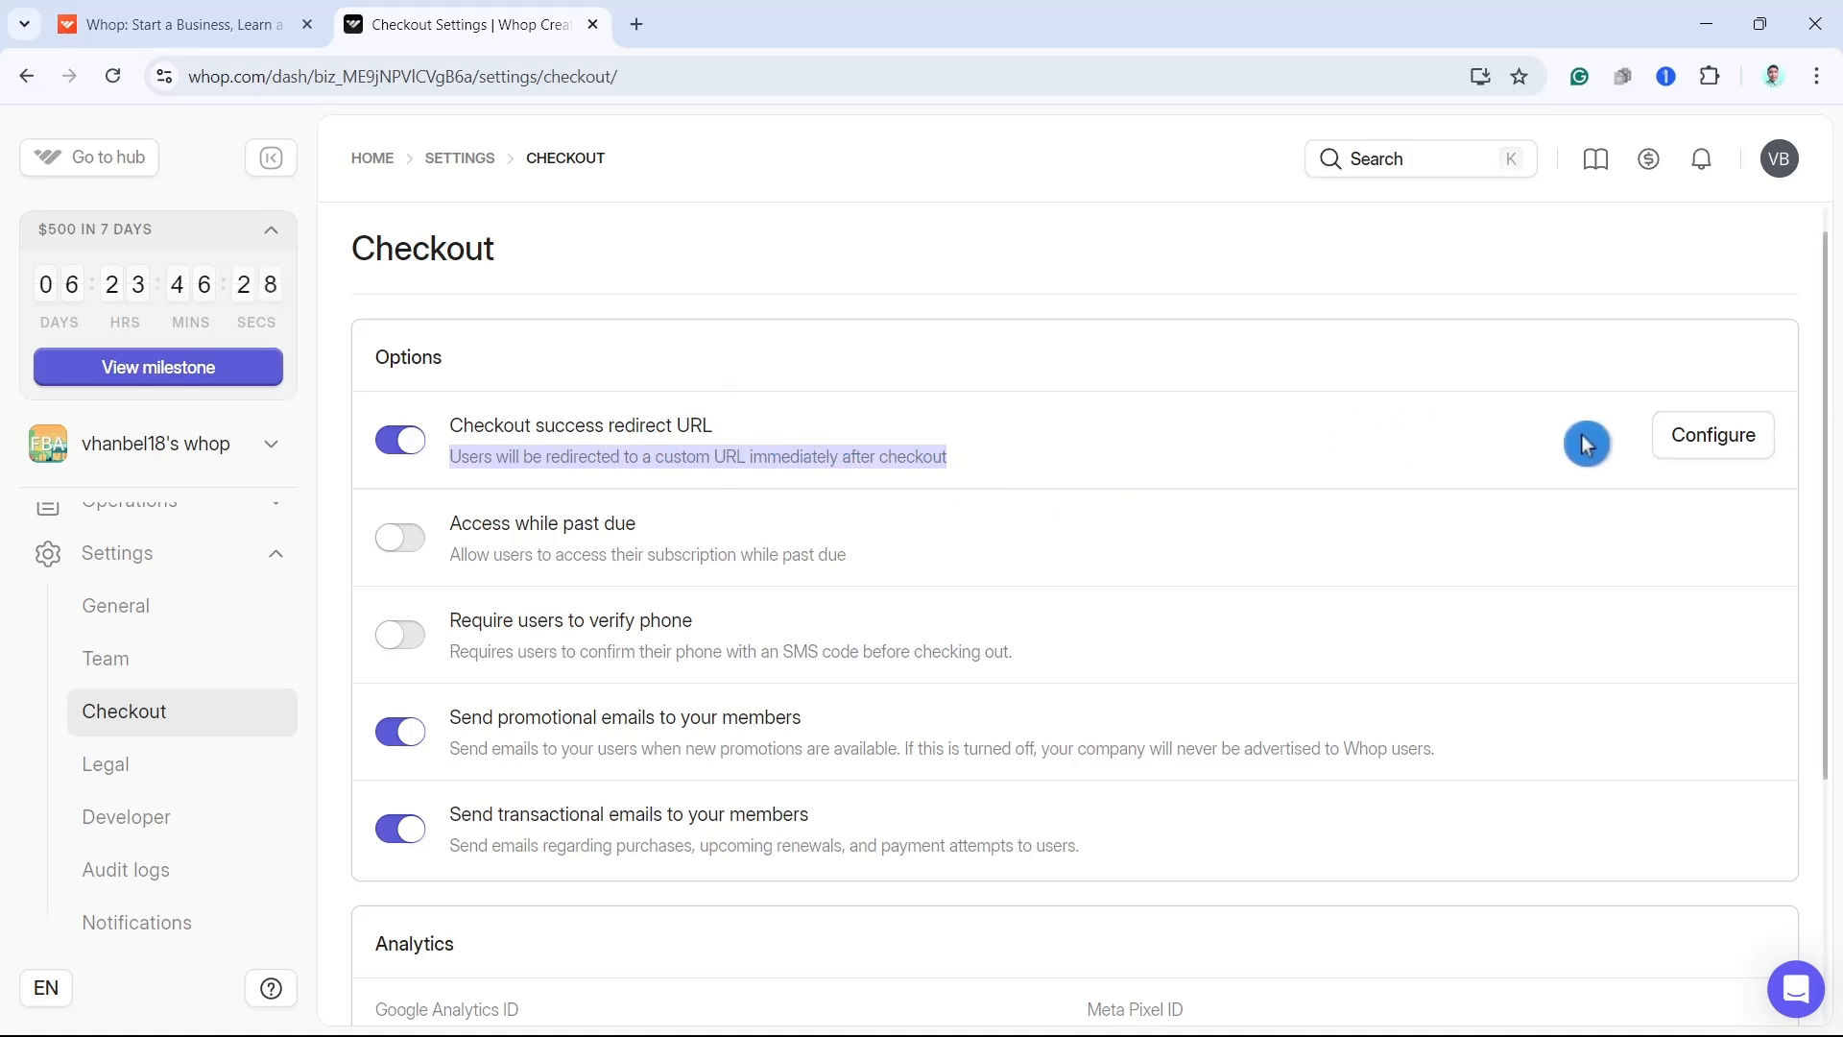
mouse_move(1033, 602)
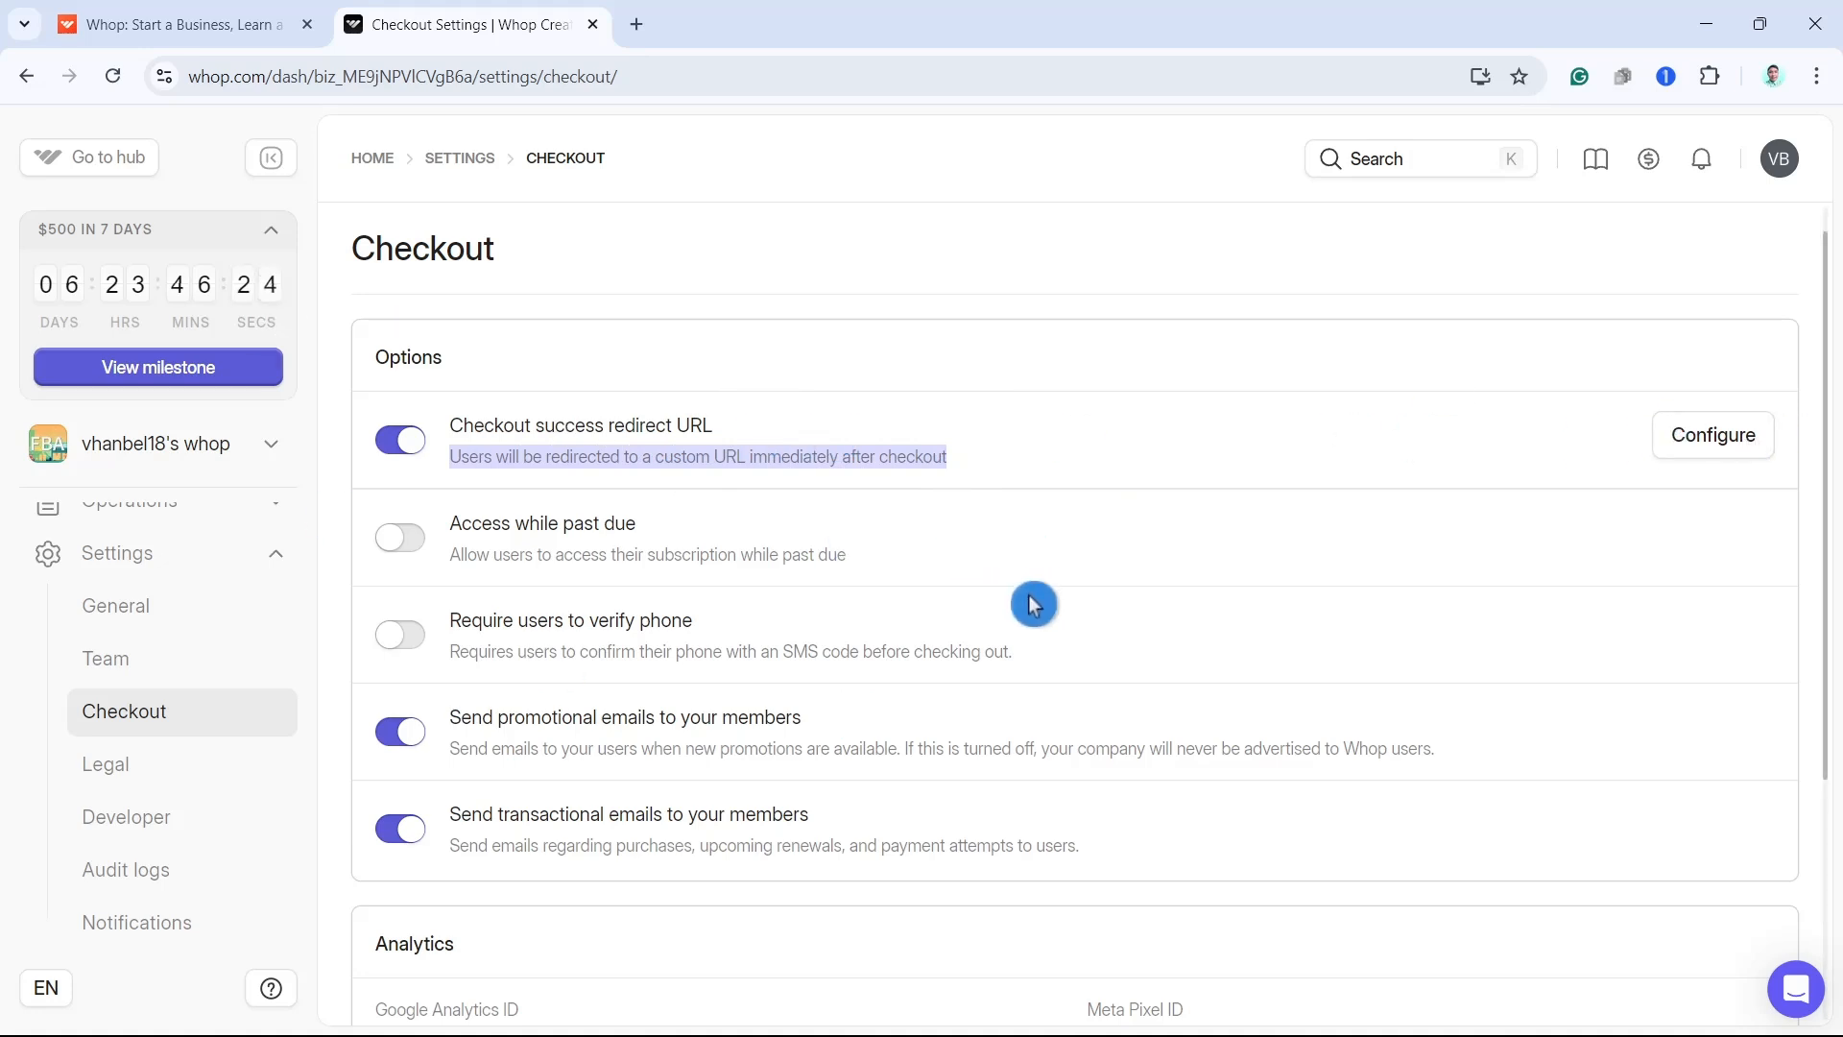
click(1712, 434)
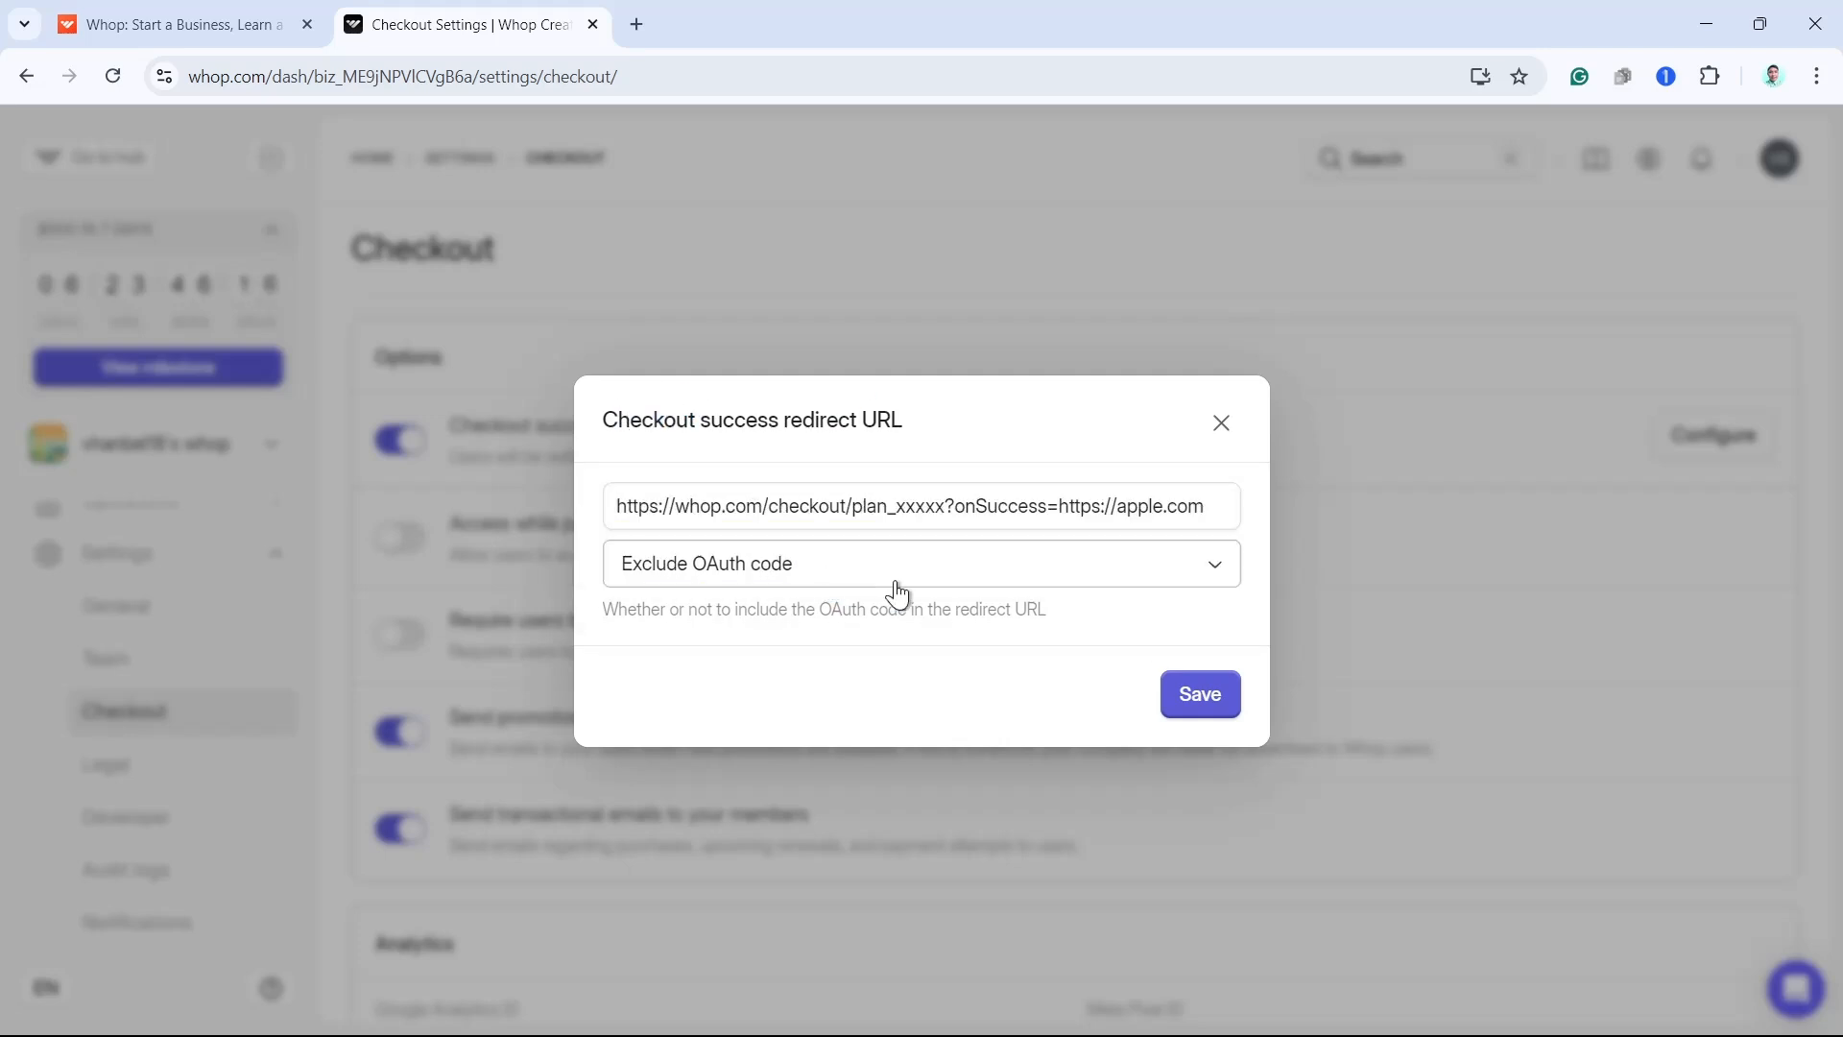
click(1221, 423)
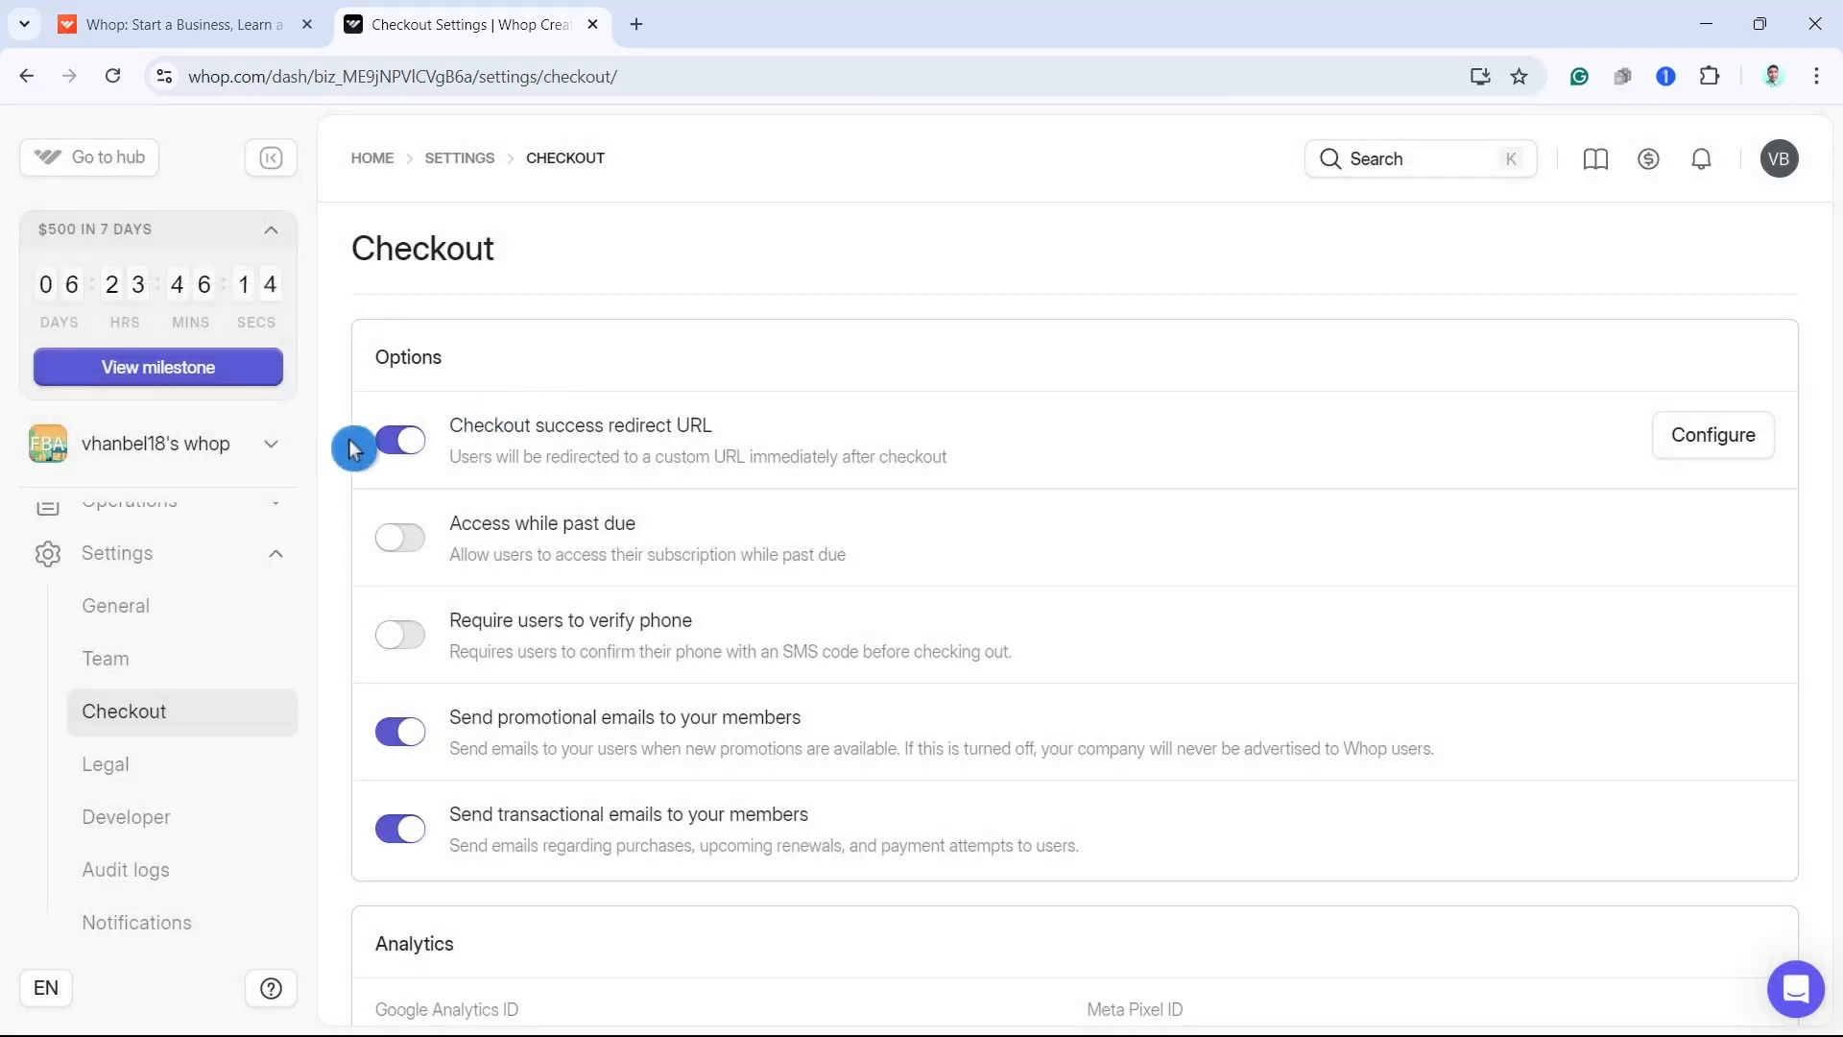
click(106, 524)
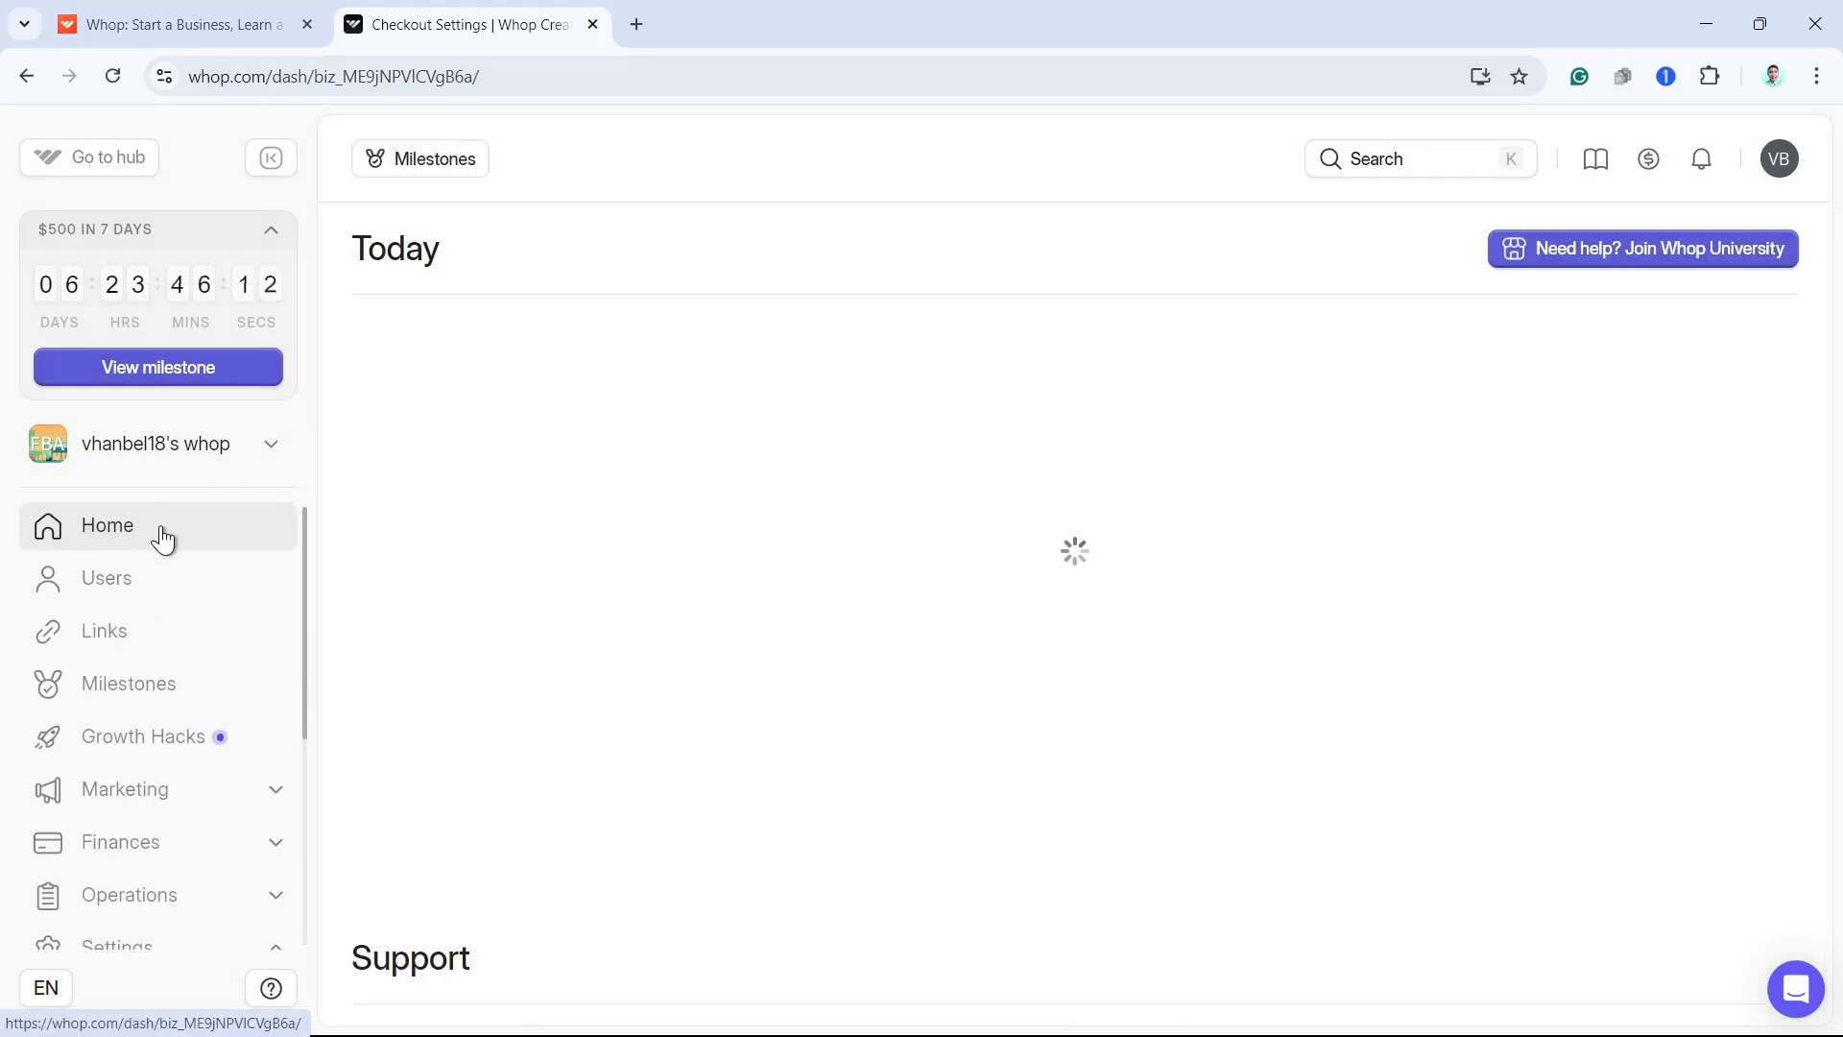
click(105, 525)
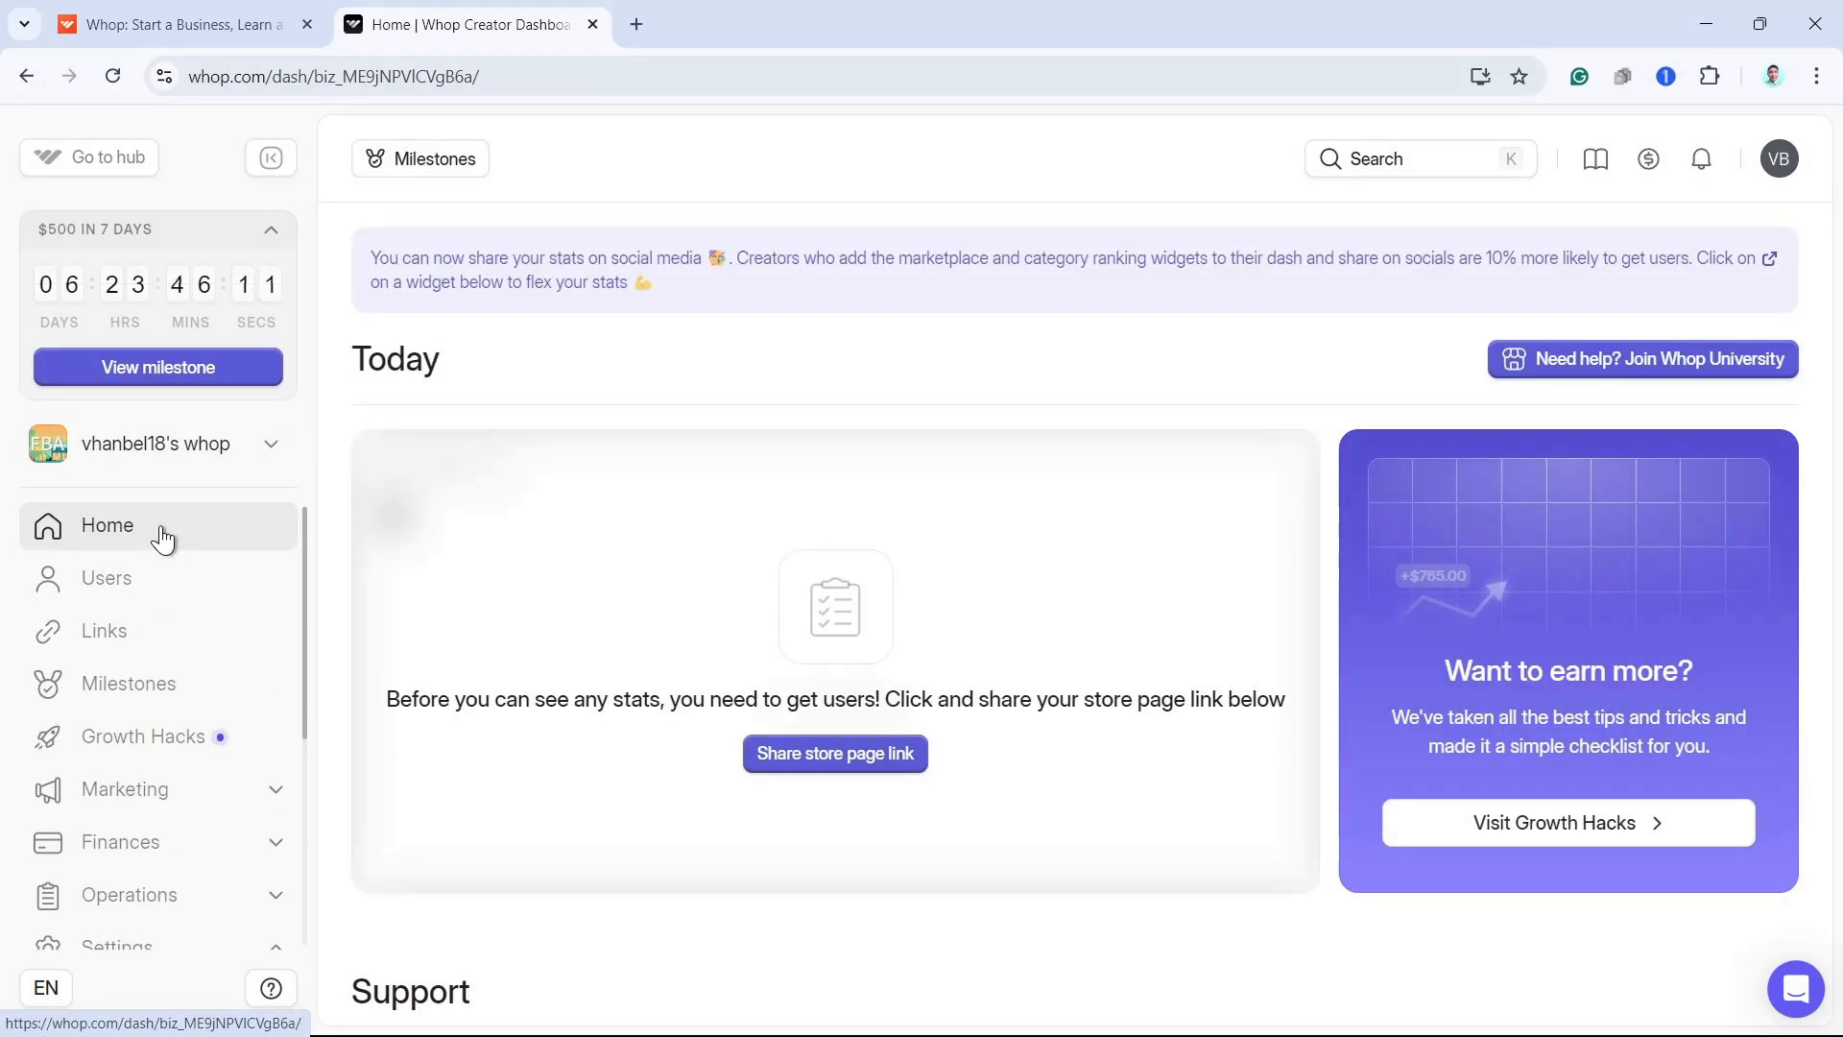